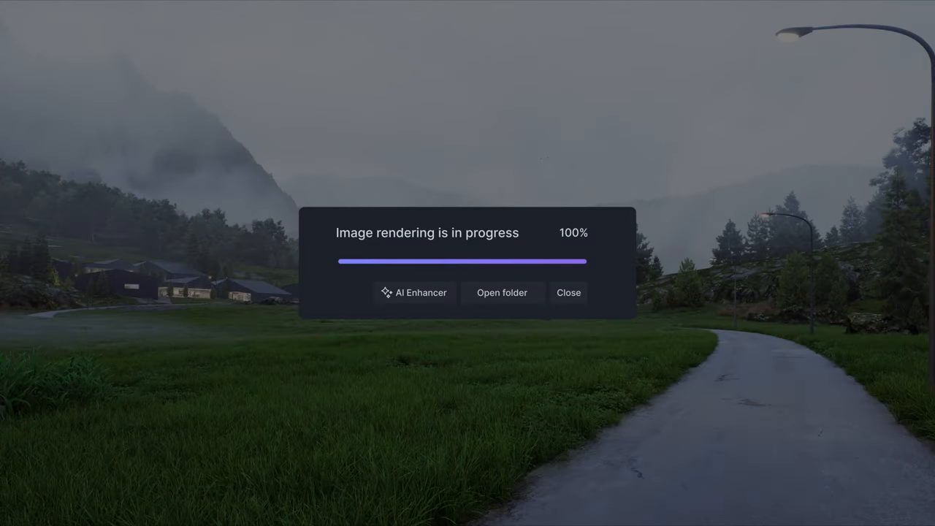
# Dismiss the 'Image rendering is in progress 100%' notice to return to the misty valley scene.
pyautogui.click(415, 293)
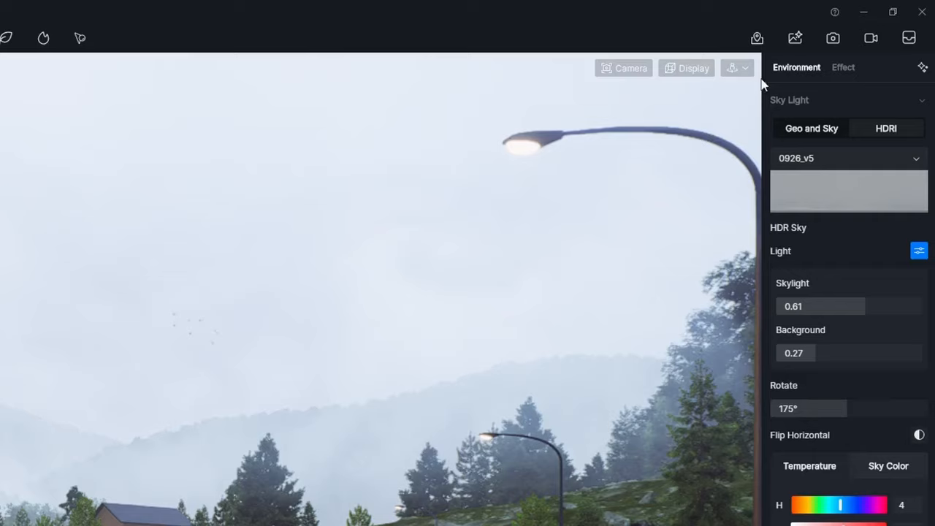
# Render a still image at a larger preset size and send the result to AI Enhancer.
pyautogui.click(795, 38)
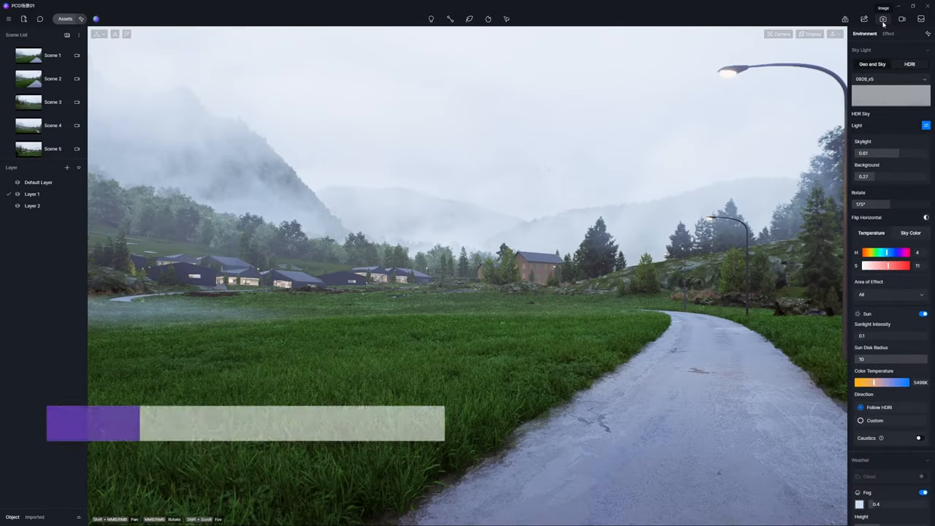
pyautogui.click(882, 18)
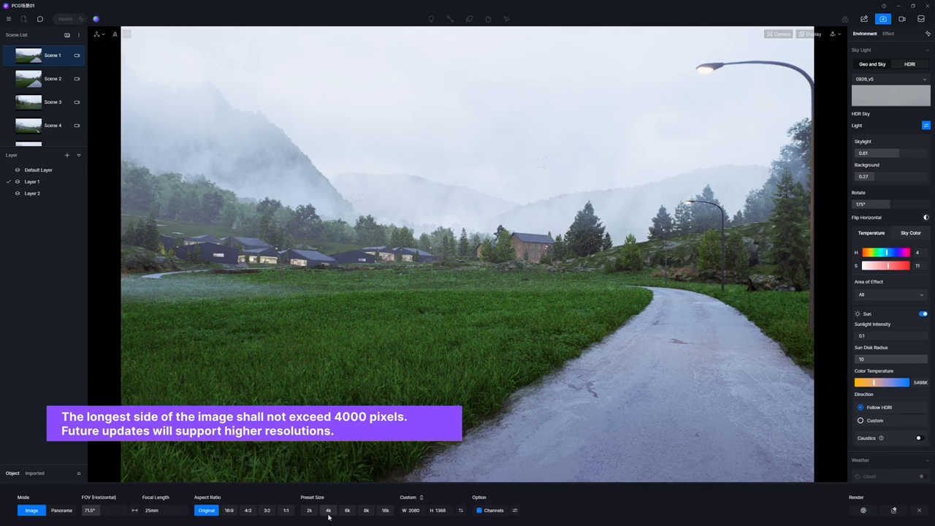
pyautogui.click(328, 510)
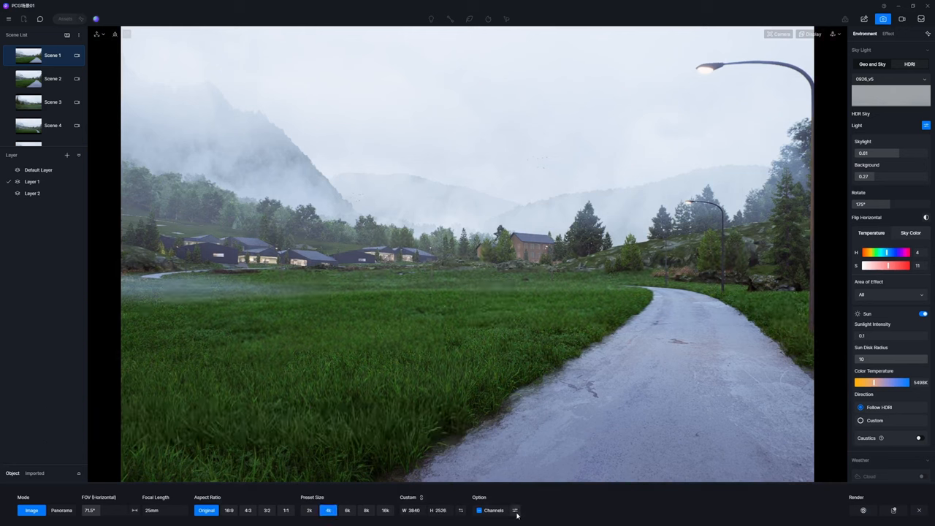
pyautogui.click(515, 509)
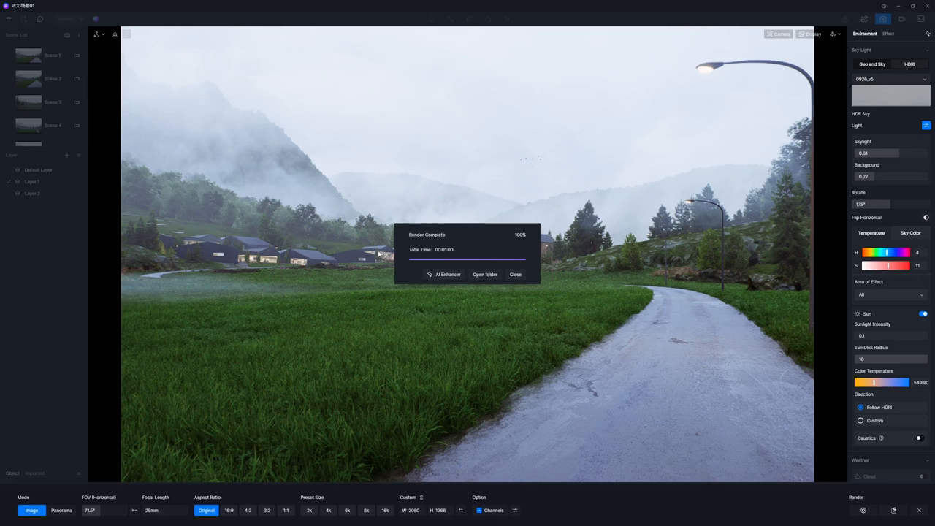
pyautogui.click(514, 275)
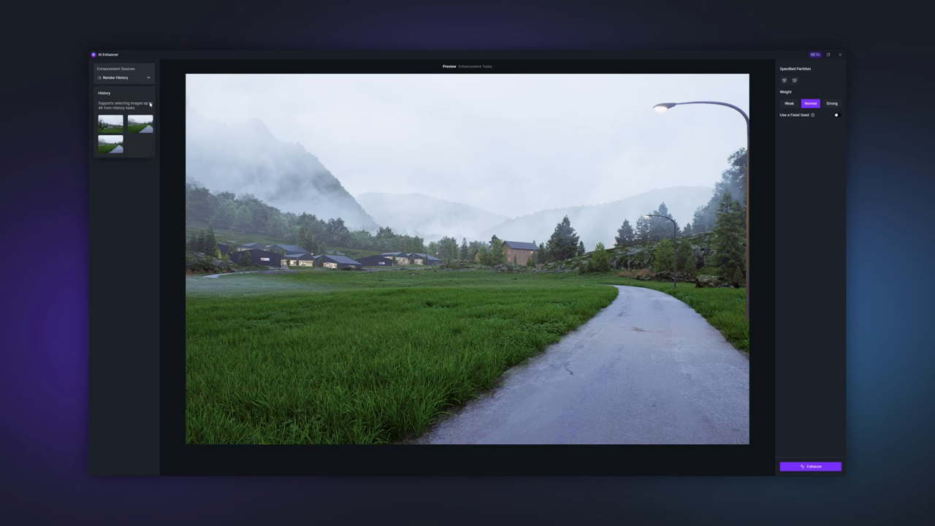
# Select the rendered image and mask the road, grass and trees as the regions to enhance.
pyautogui.click(124, 124)
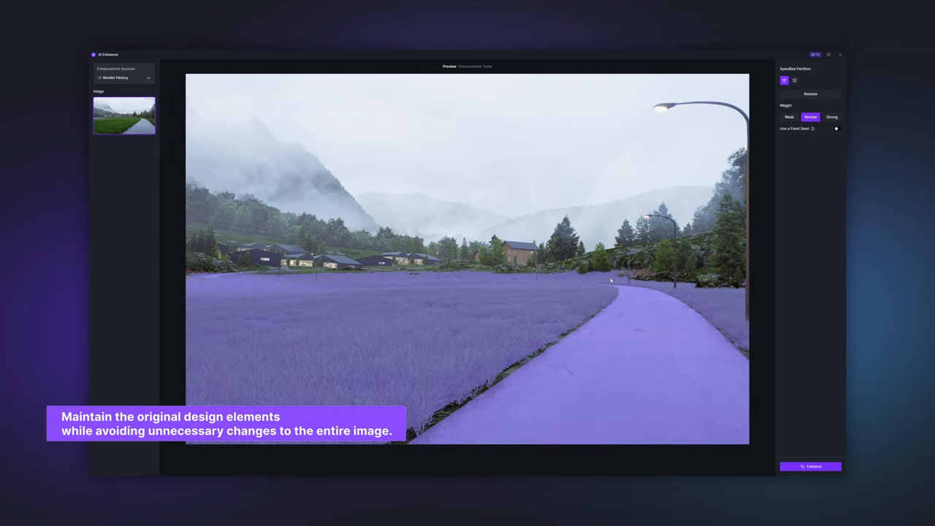
pyautogui.click(794, 80)
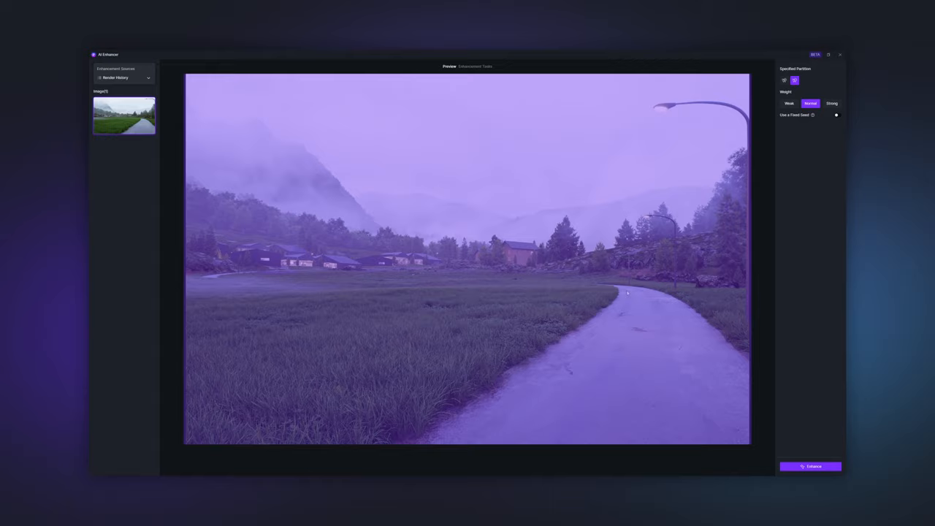
pyautogui.click(809, 466)
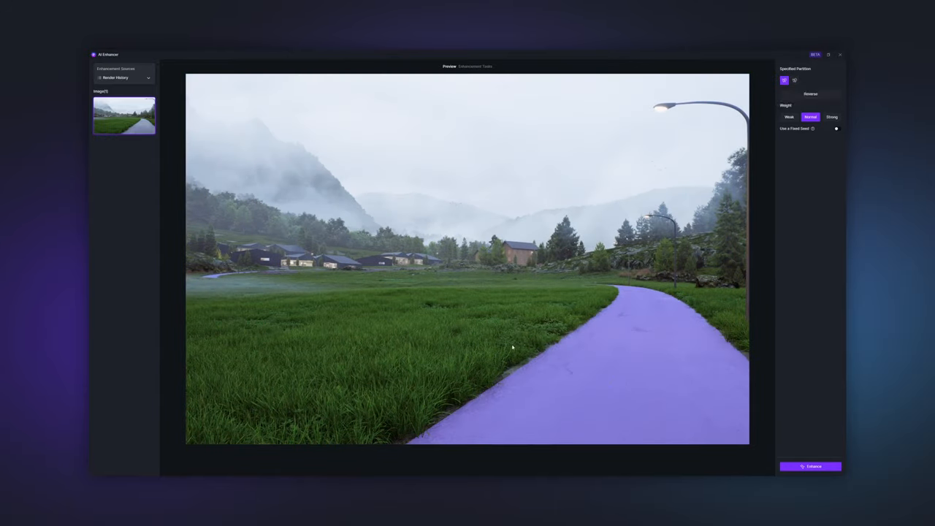
pyautogui.click(809, 94)
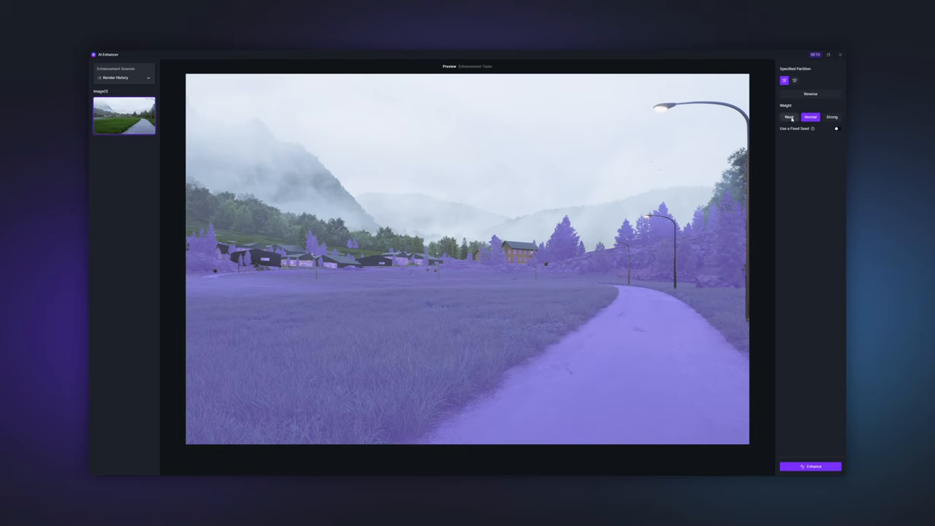
pyautogui.click(809, 117)
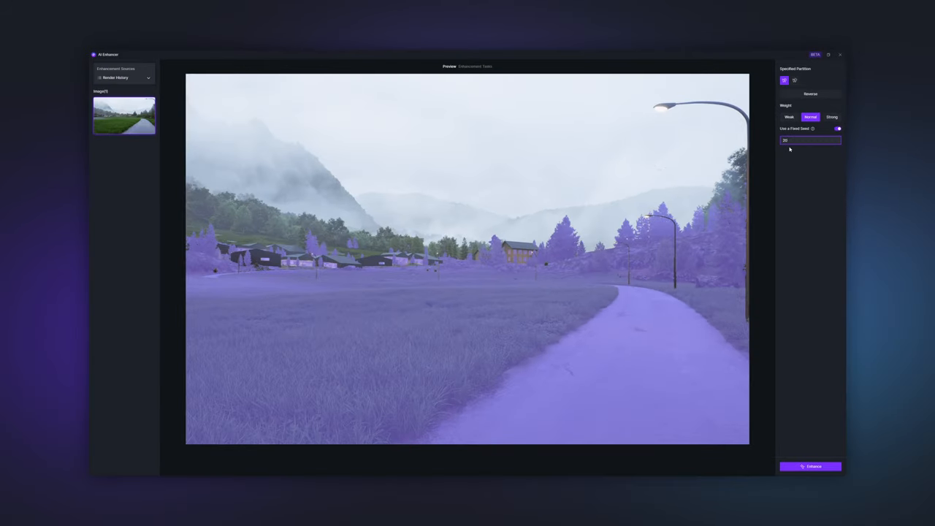
pyautogui.click(809, 141)
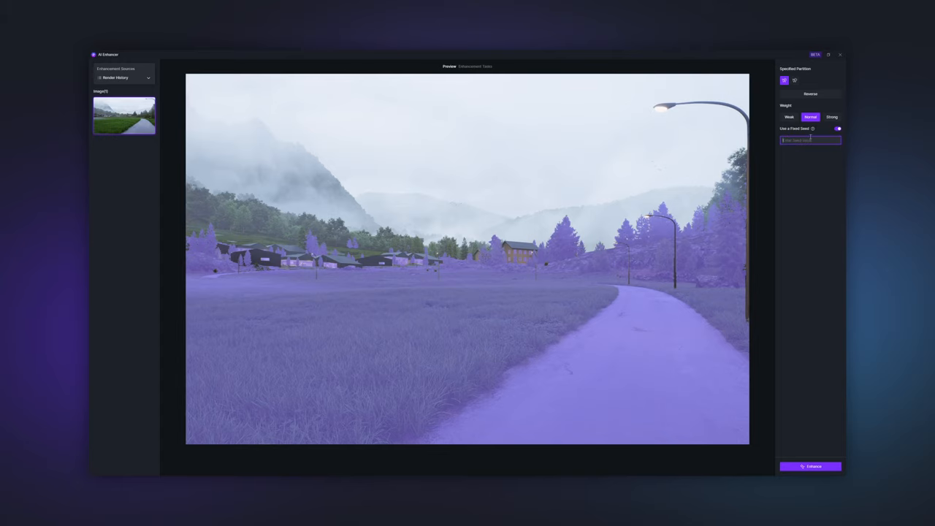
pyautogui.click(837, 128)
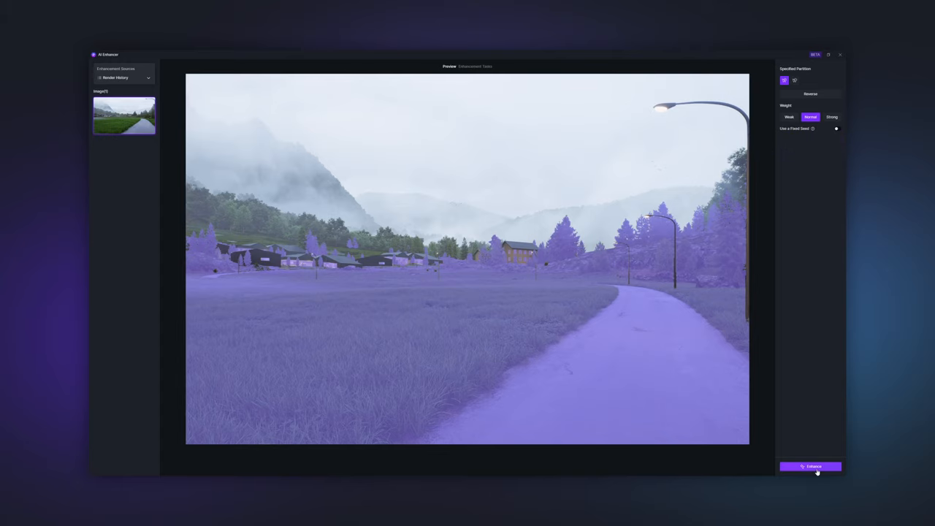
# Enhance the masked regions and turn on Use a Fixed Seed to reveal the seed value.
pyautogui.click(813, 466)
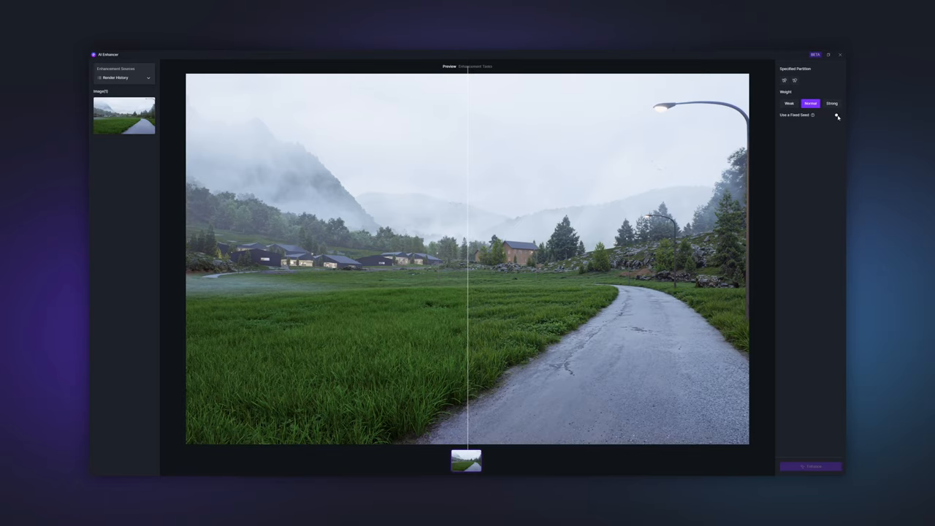
pyautogui.click(839, 114)
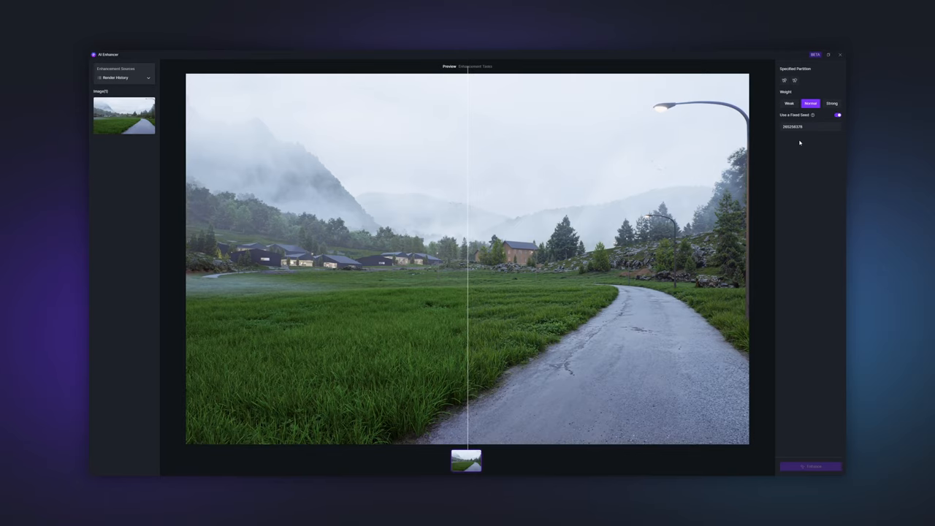